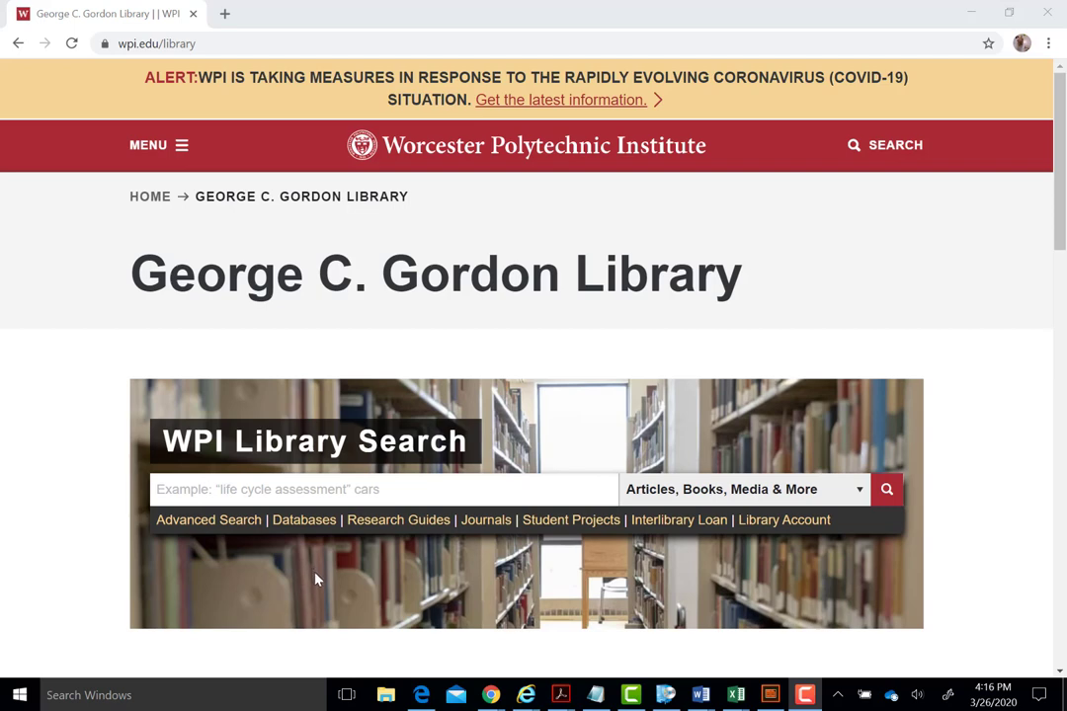
pyautogui.moveTo(316, 584)
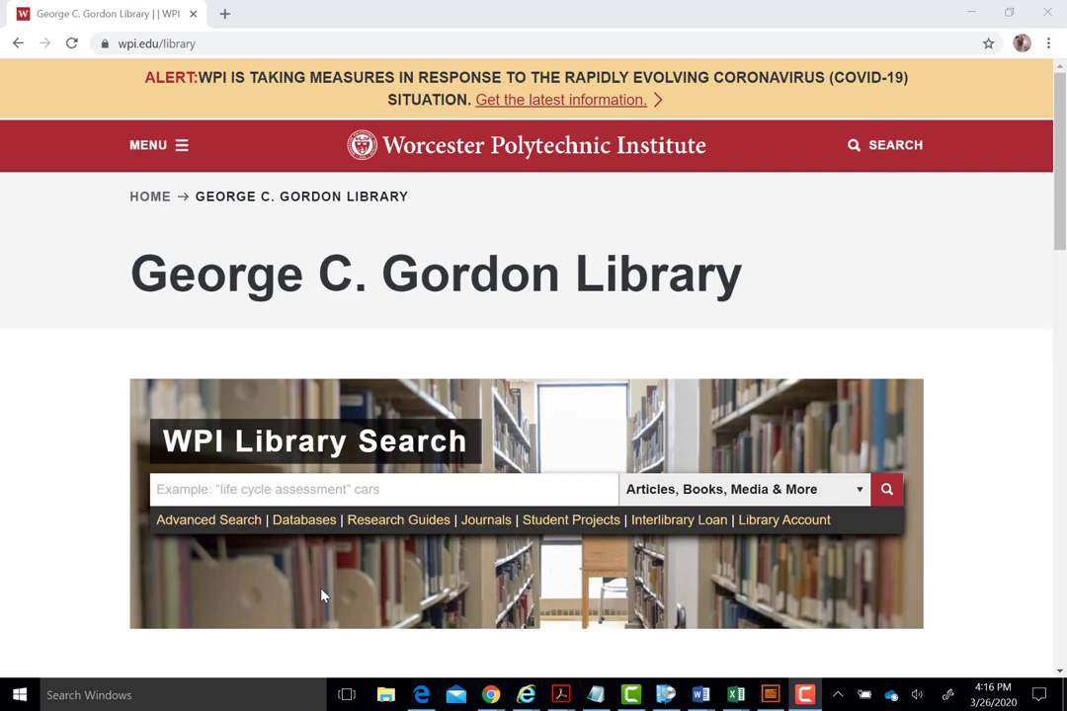
pyautogui.moveTo(324, 599)
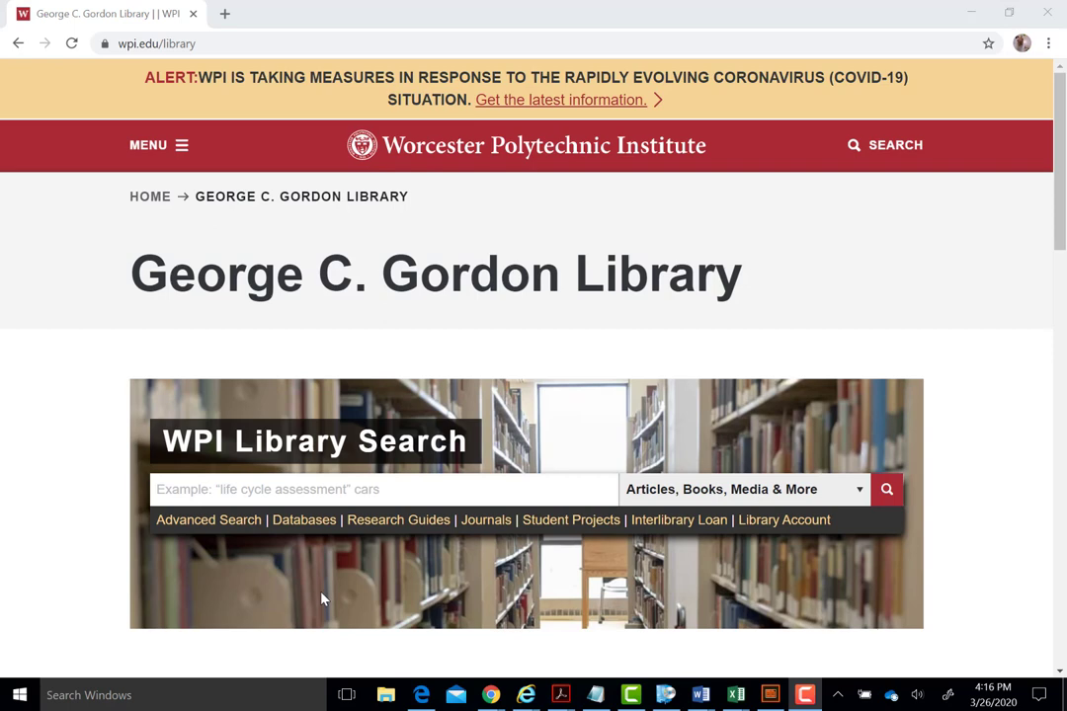
pyautogui.moveTo(307, 605)
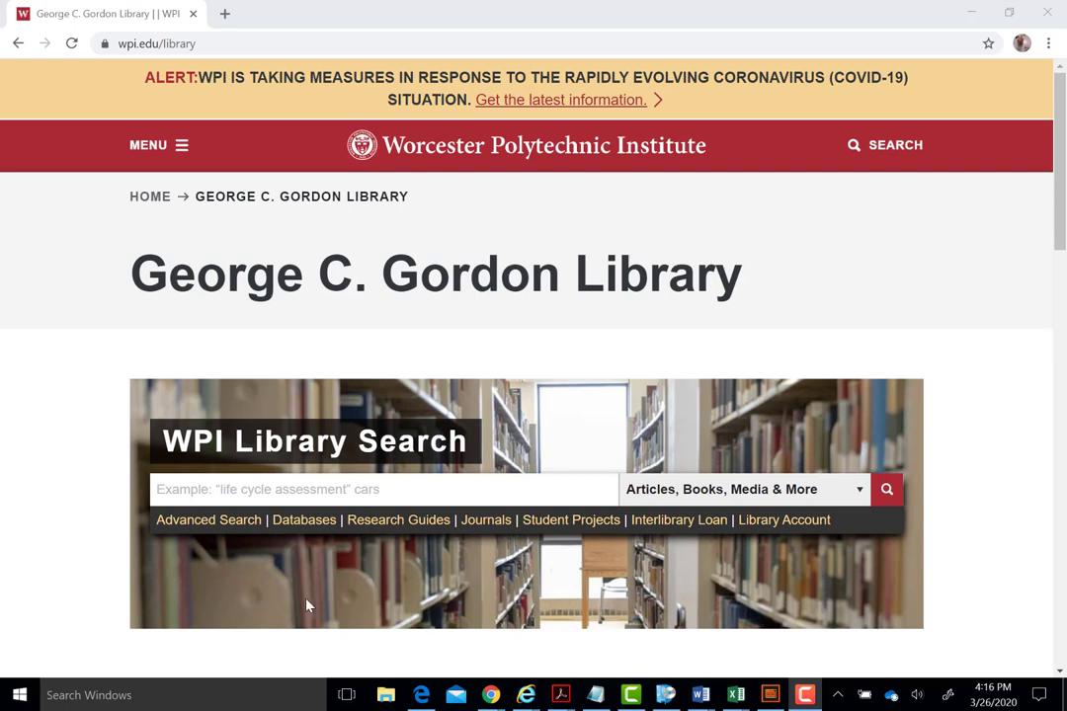
pyautogui.moveTo(304, 520)
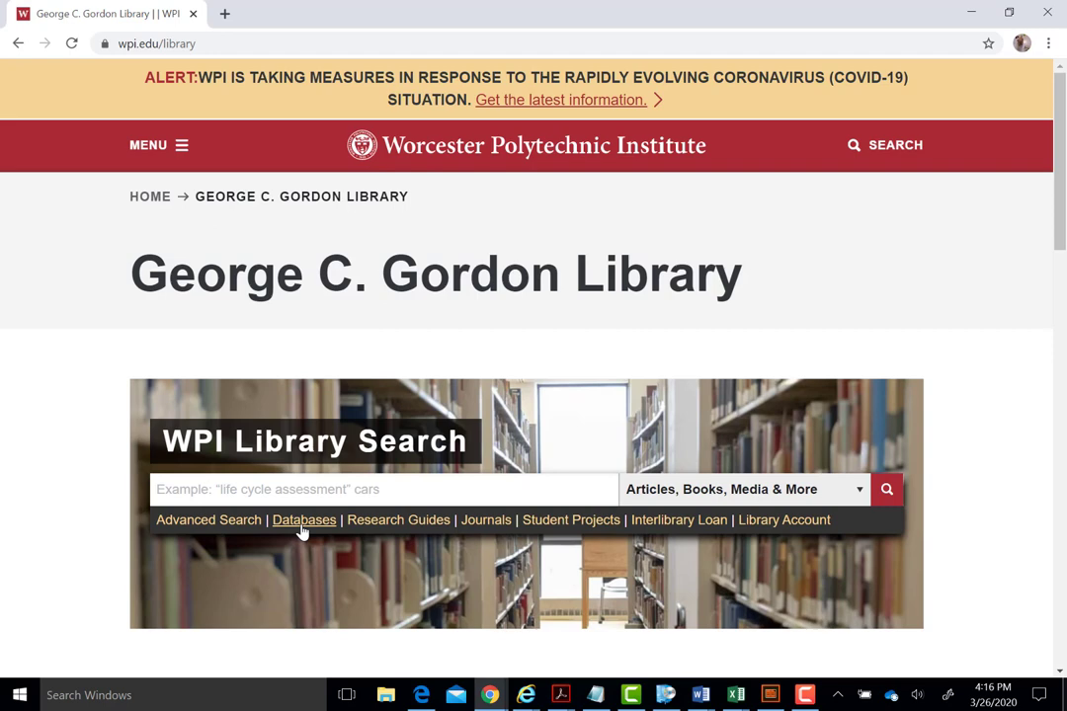
# Follow the Databases link under the WPI Library Search box to the Databases & Electronic Resources guide.
pyautogui.click(304, 519)
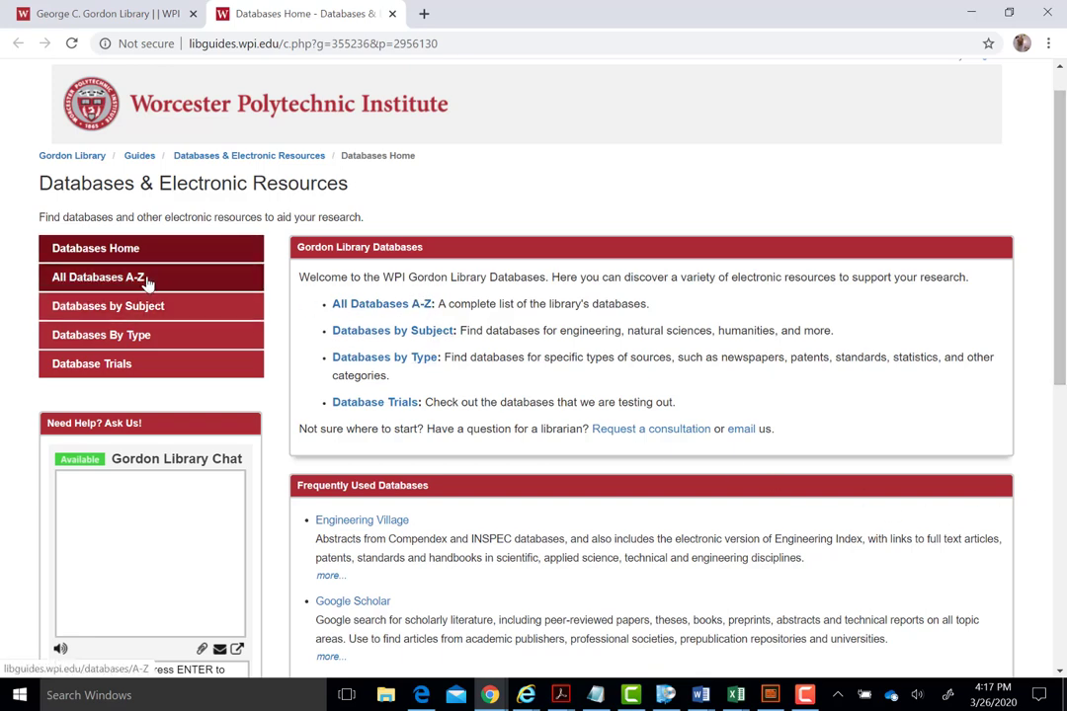
# Go to All Databases A-Z from the left navigation to list every database alphabetically.
pyautogui.click(98, 277)
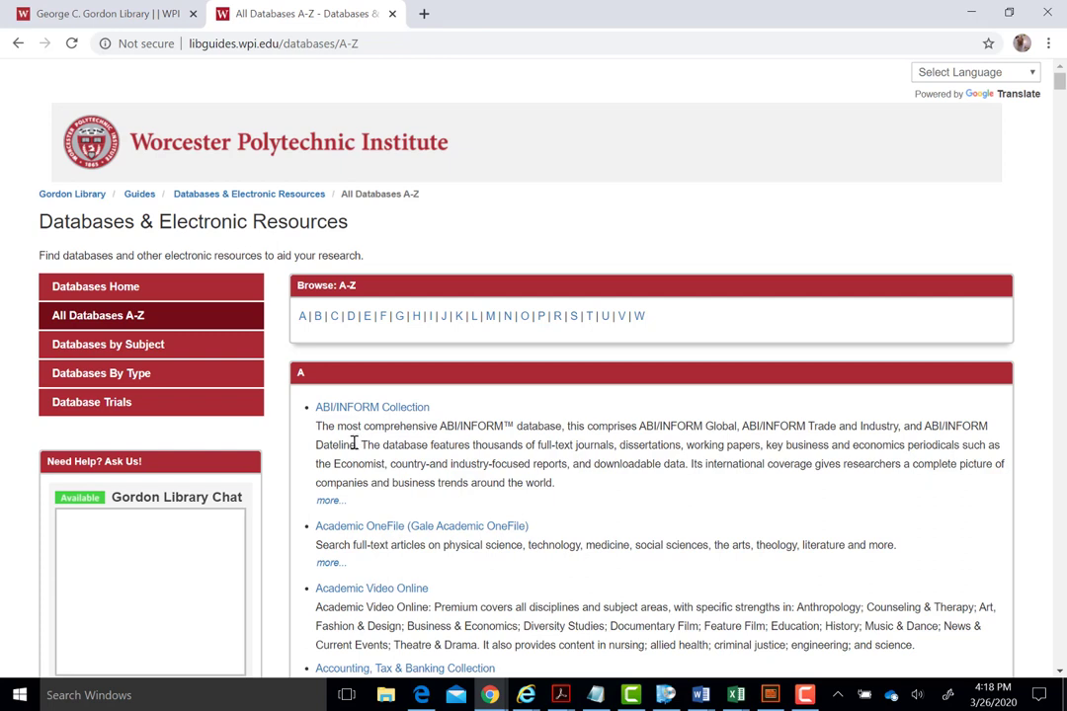
pyautogui.moveTo(109, 344)
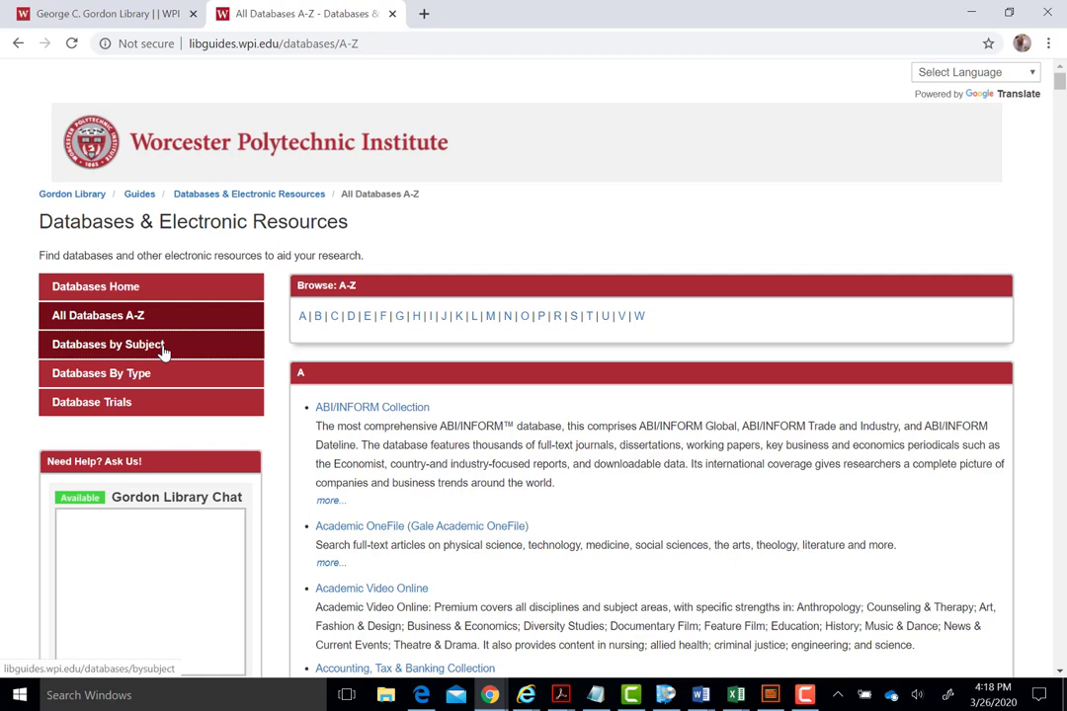
# Go to Databases by Subject and choose the General & Multidisciplinary Databases guide.
pyautogui.click(107, 343)
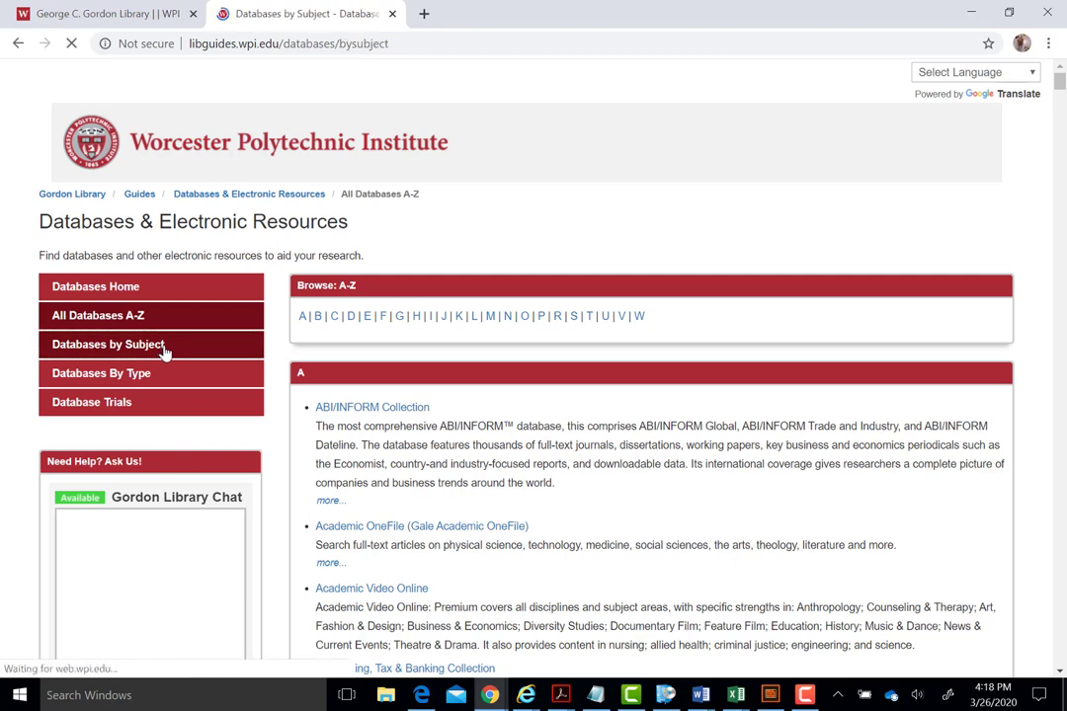
pyautogui.click(108, 344)
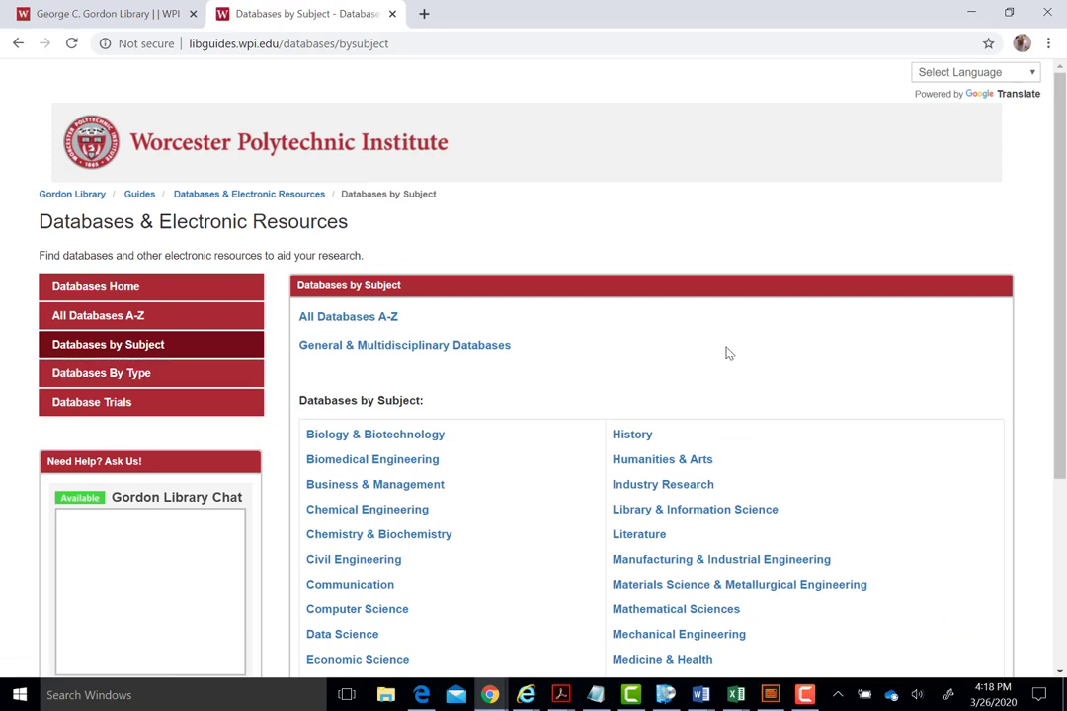
pyautogui.moveTo(721, 373)
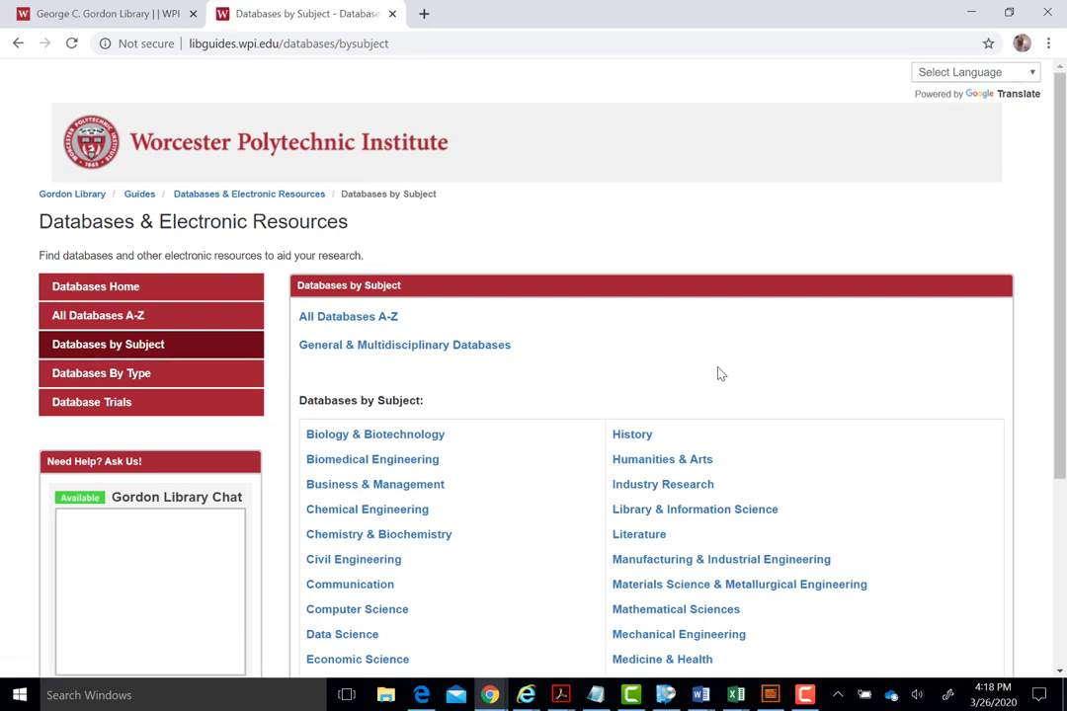
pyautogui.moveTo(457, 344)
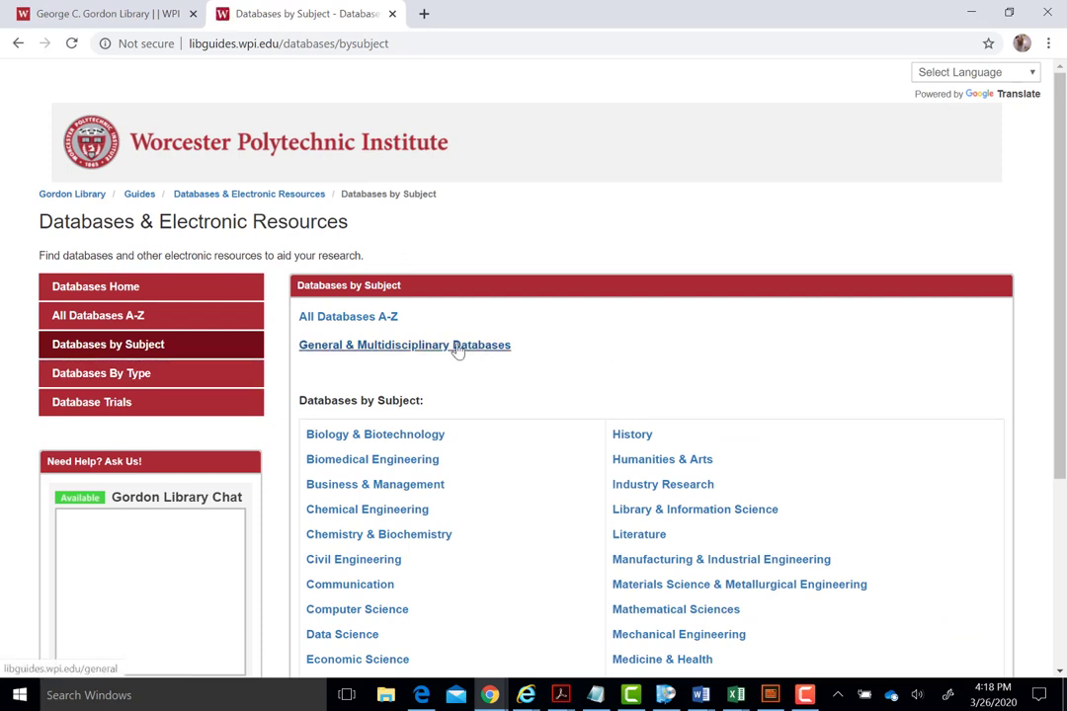
pyautogui.click(403, 345)
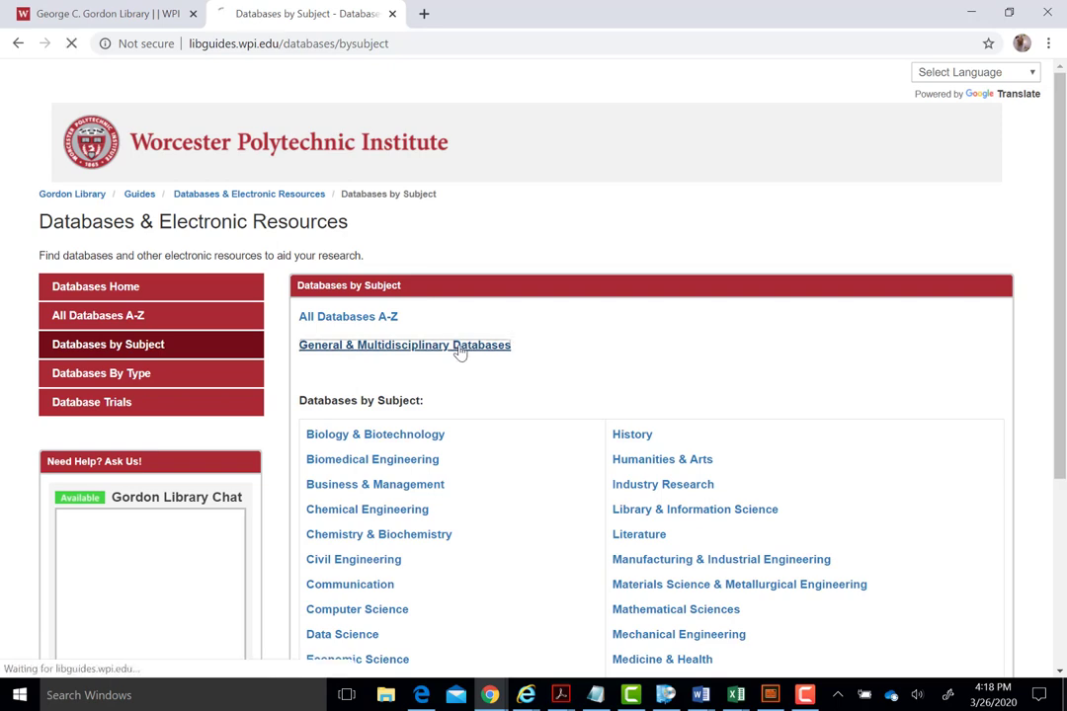
pyautogui.click(404, 345)
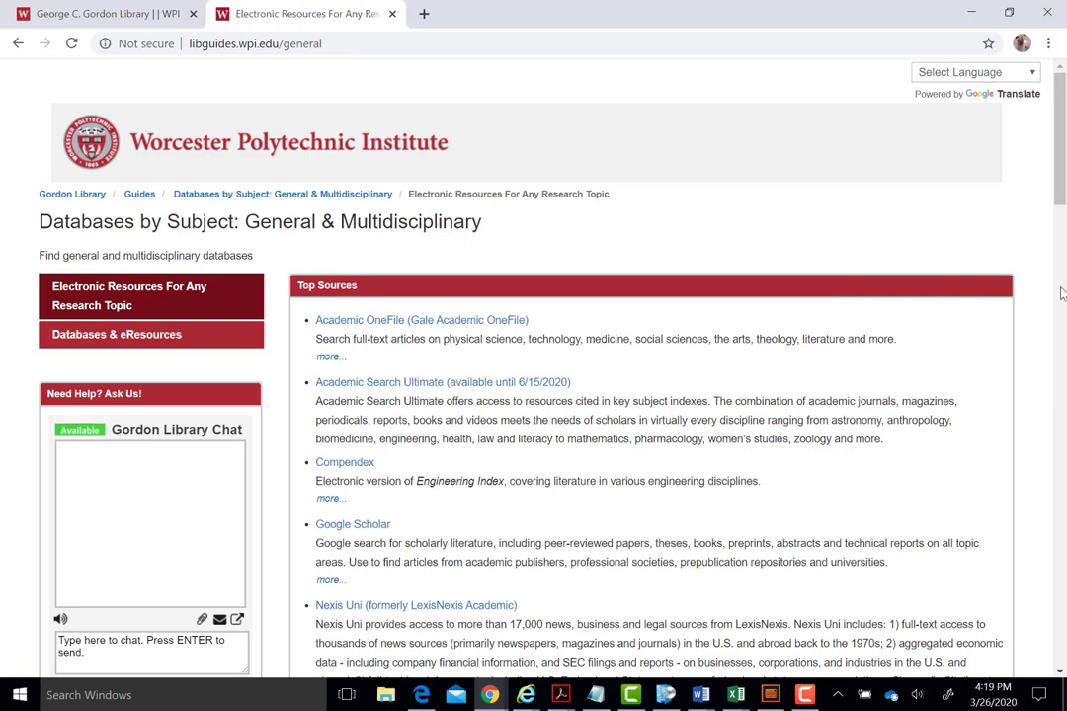
pyautogui.scroll(-3)
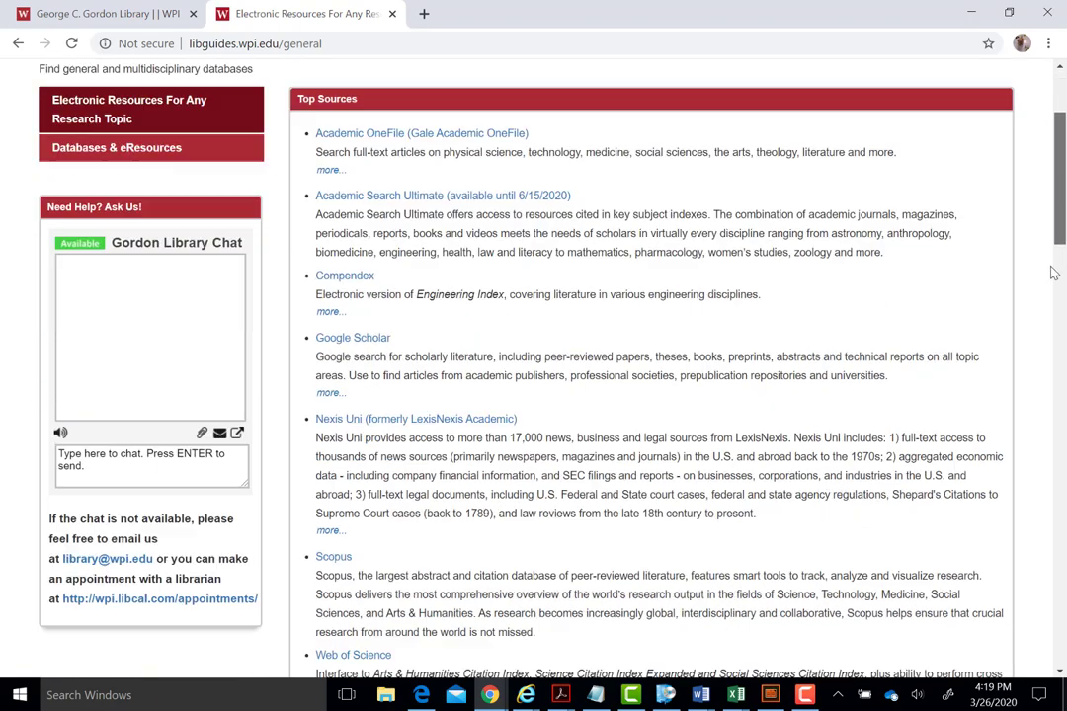
pyautogui.scroll(-3)
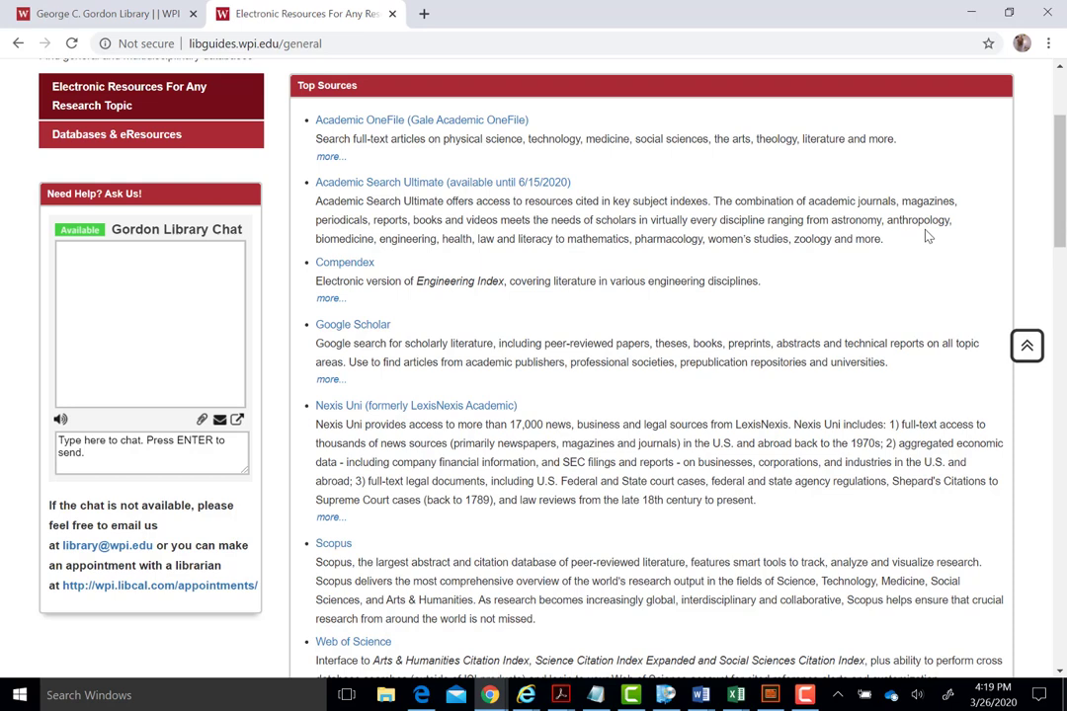
pyautogui.moveTo(919, 232)
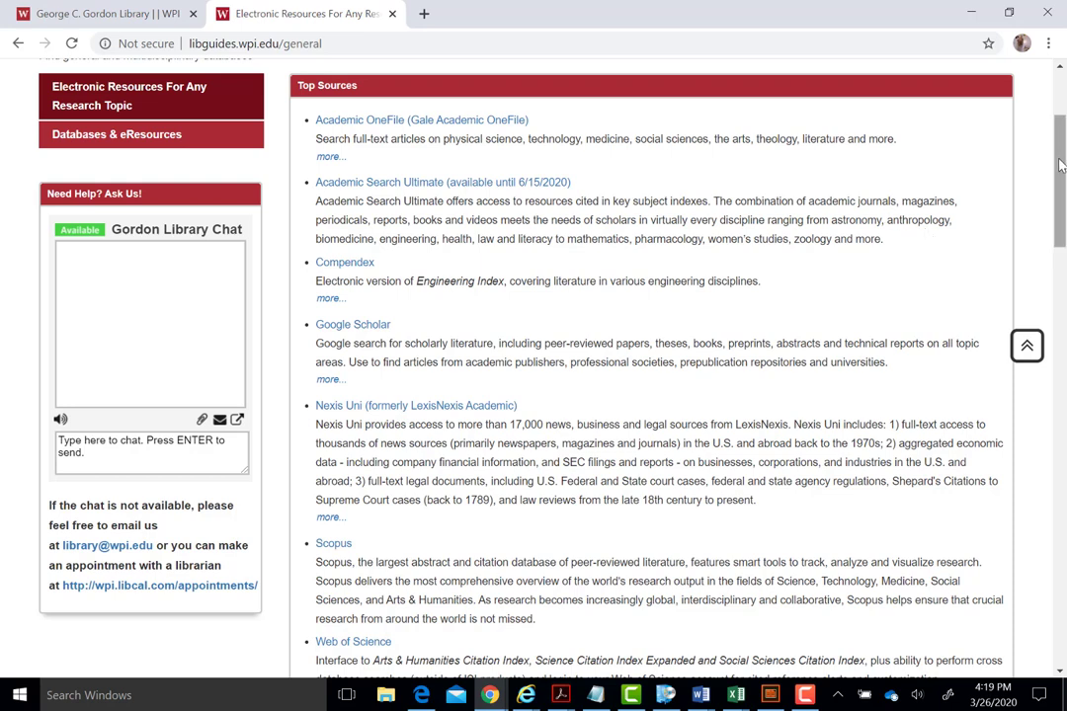
pyautogui.scroll(-3)
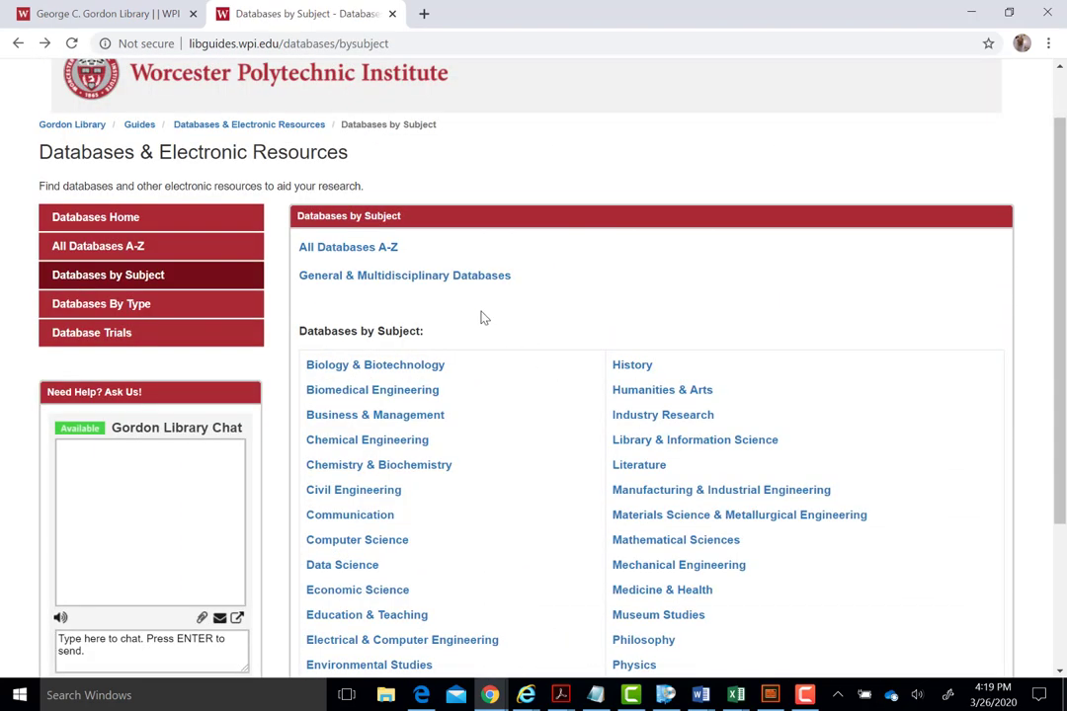
pyautogui.moveTo(368, 663)
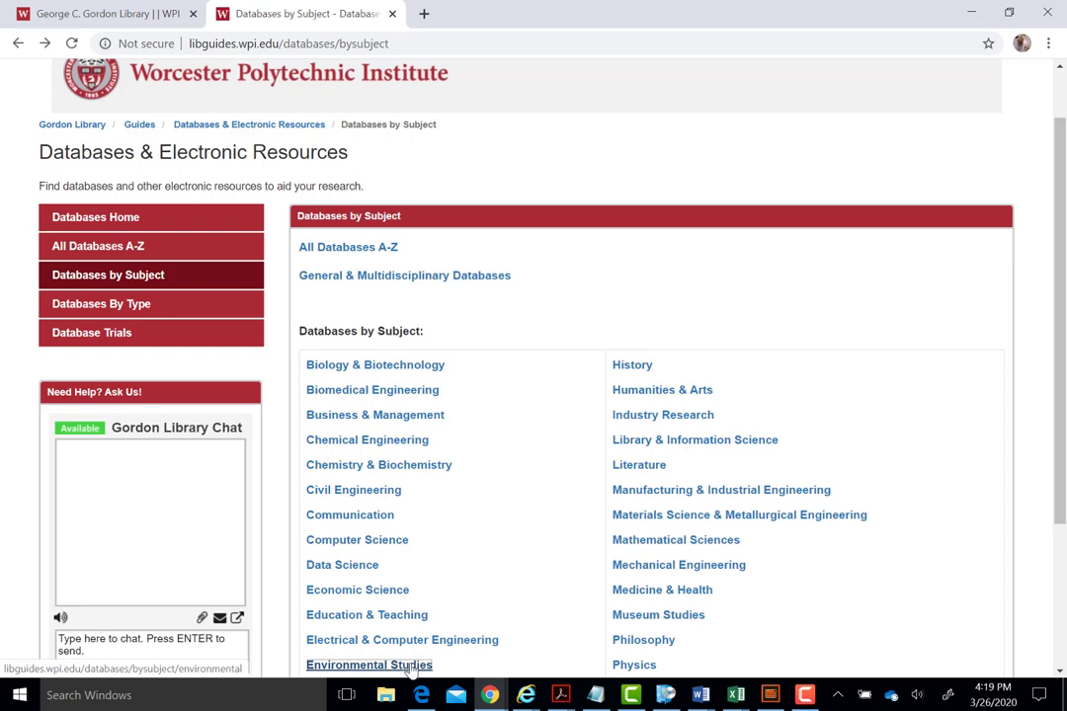
pyautogui.click(370, 665)
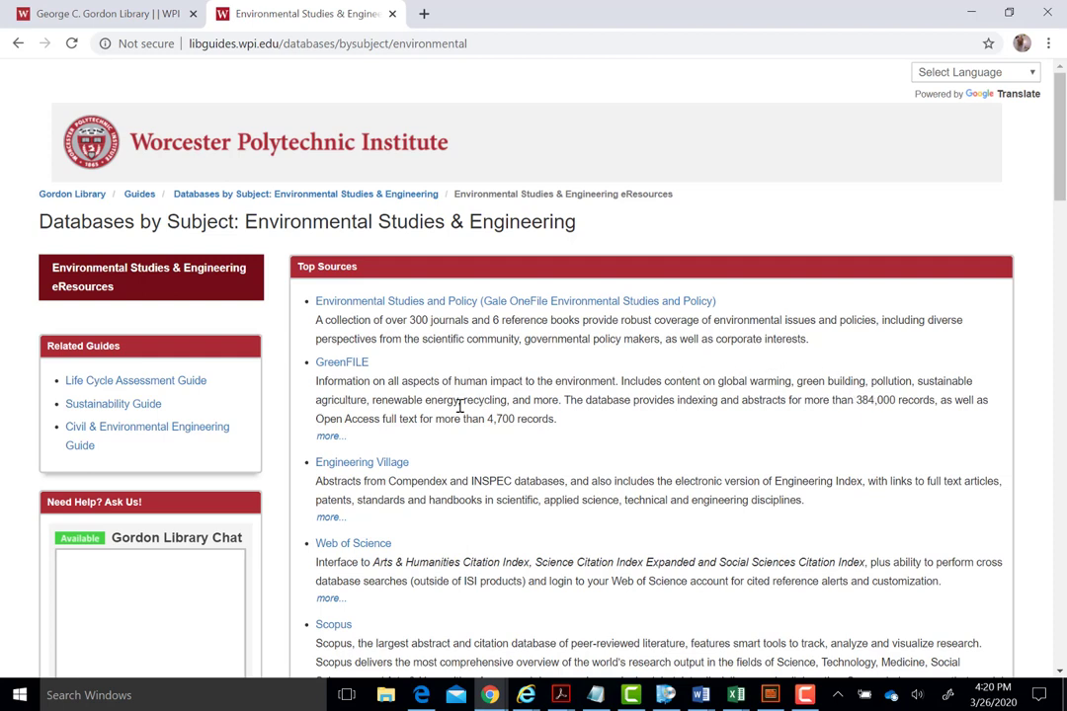
pyautogui.moveTo(504, 336)
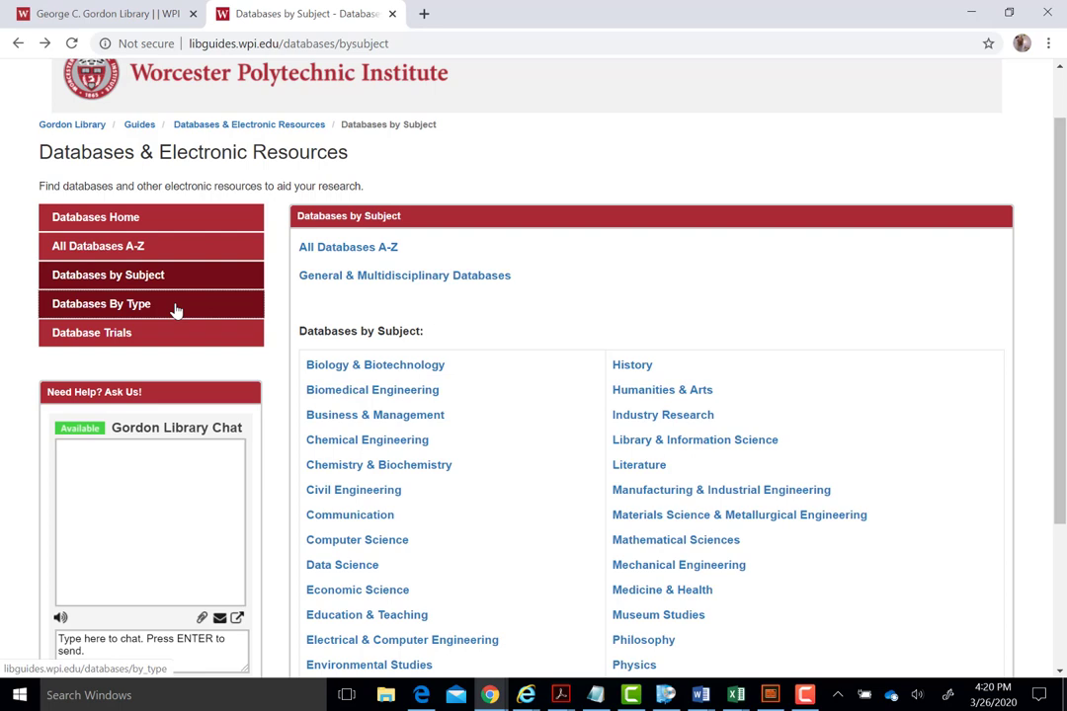
# Go to Databases By Type and scroll through the types from Biography to WPI Student Research.
pyautogui.click(101, 303)
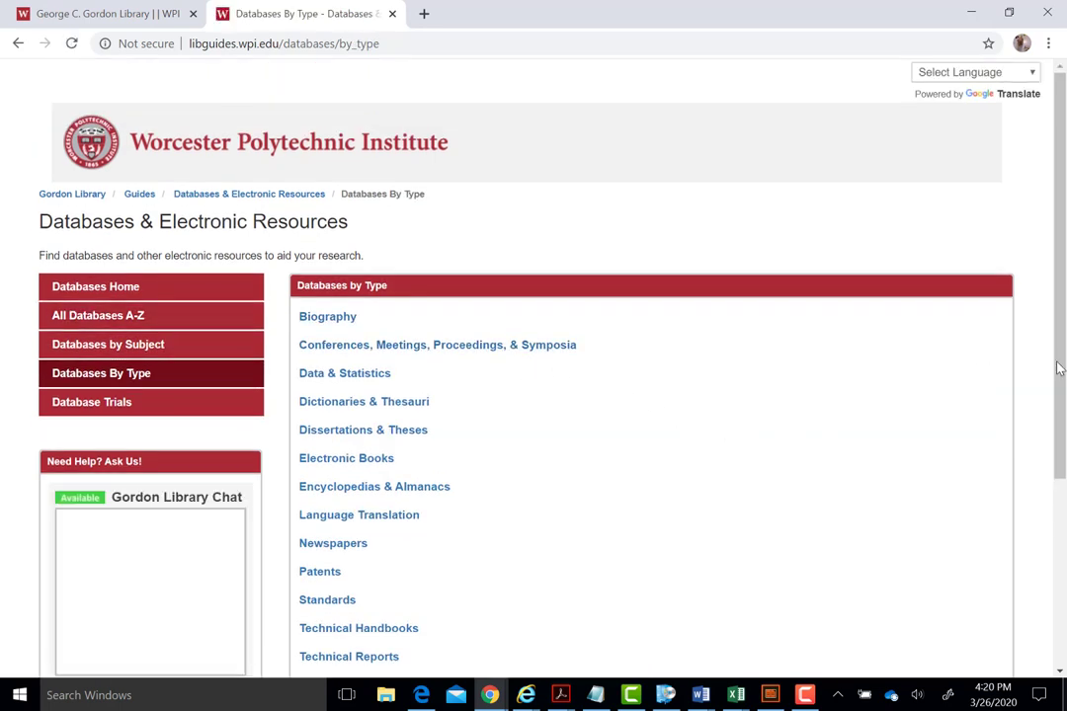
pyautogui.scroll(-3)
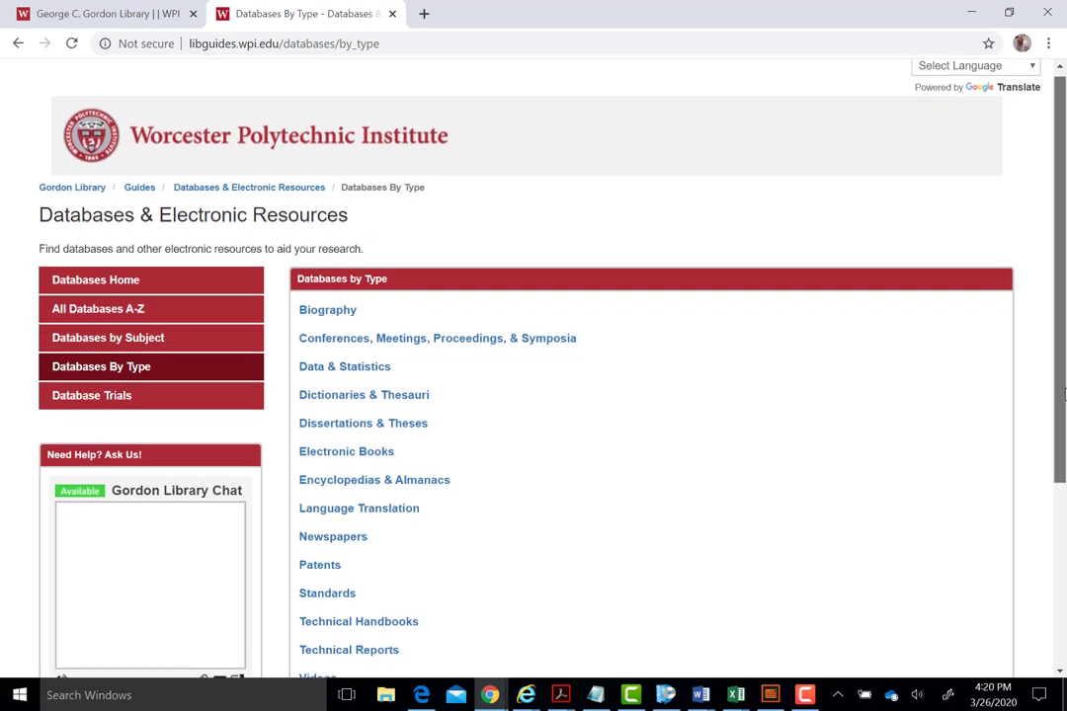
pyautogui.scroll(-3)
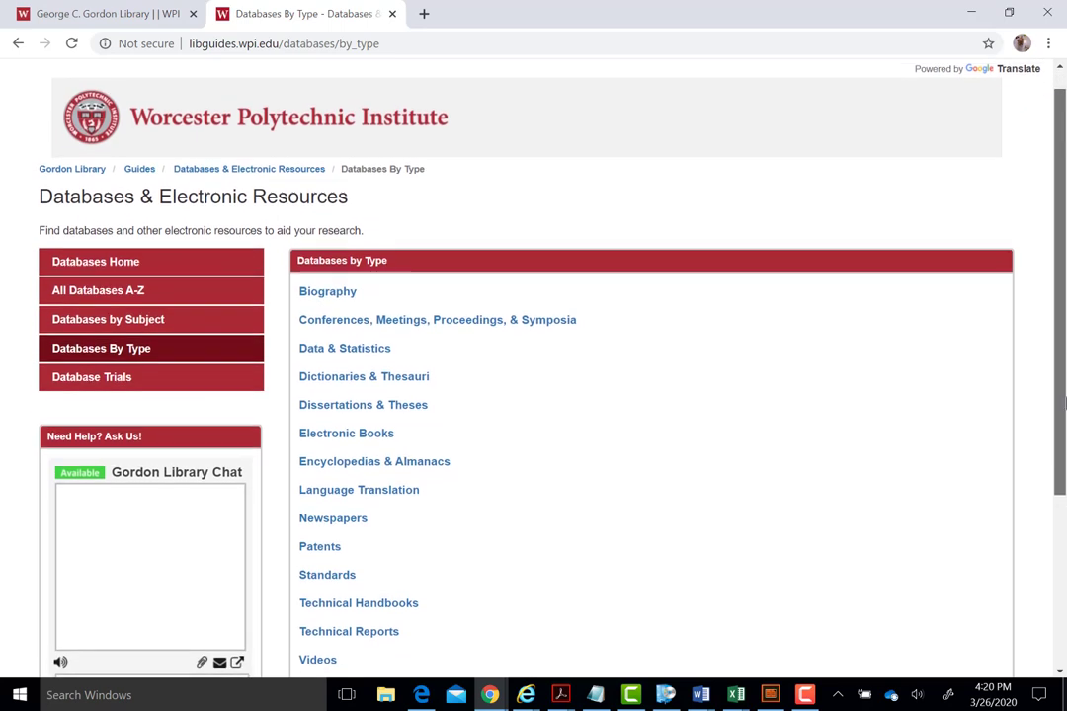
pyautogui.scroll(-3)
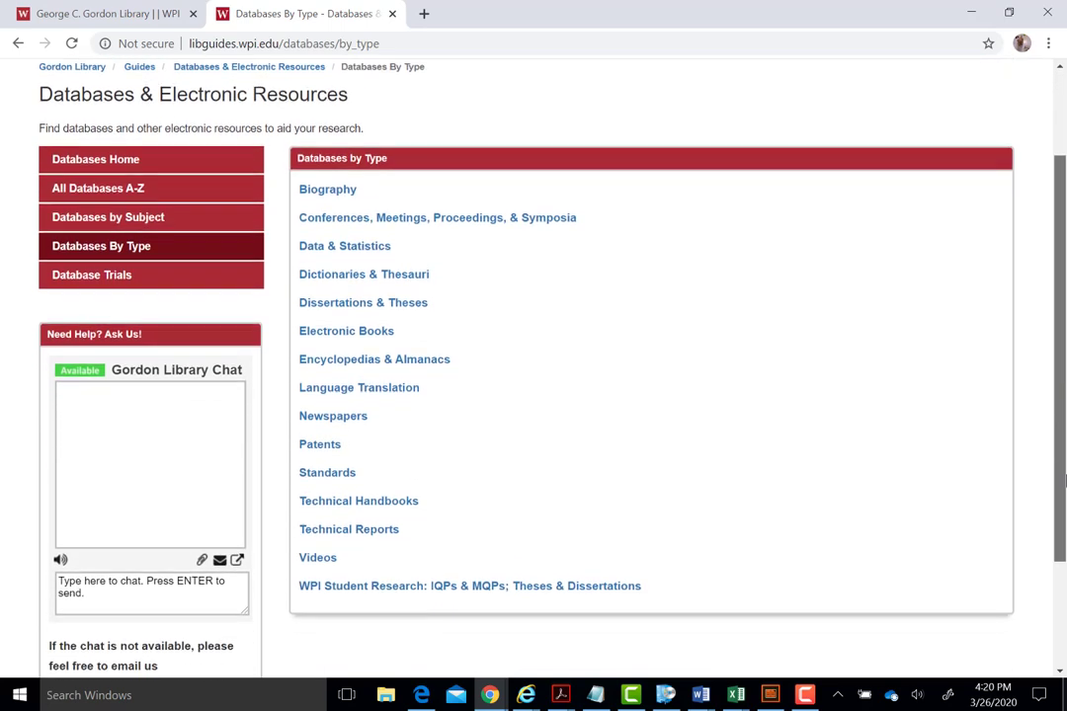